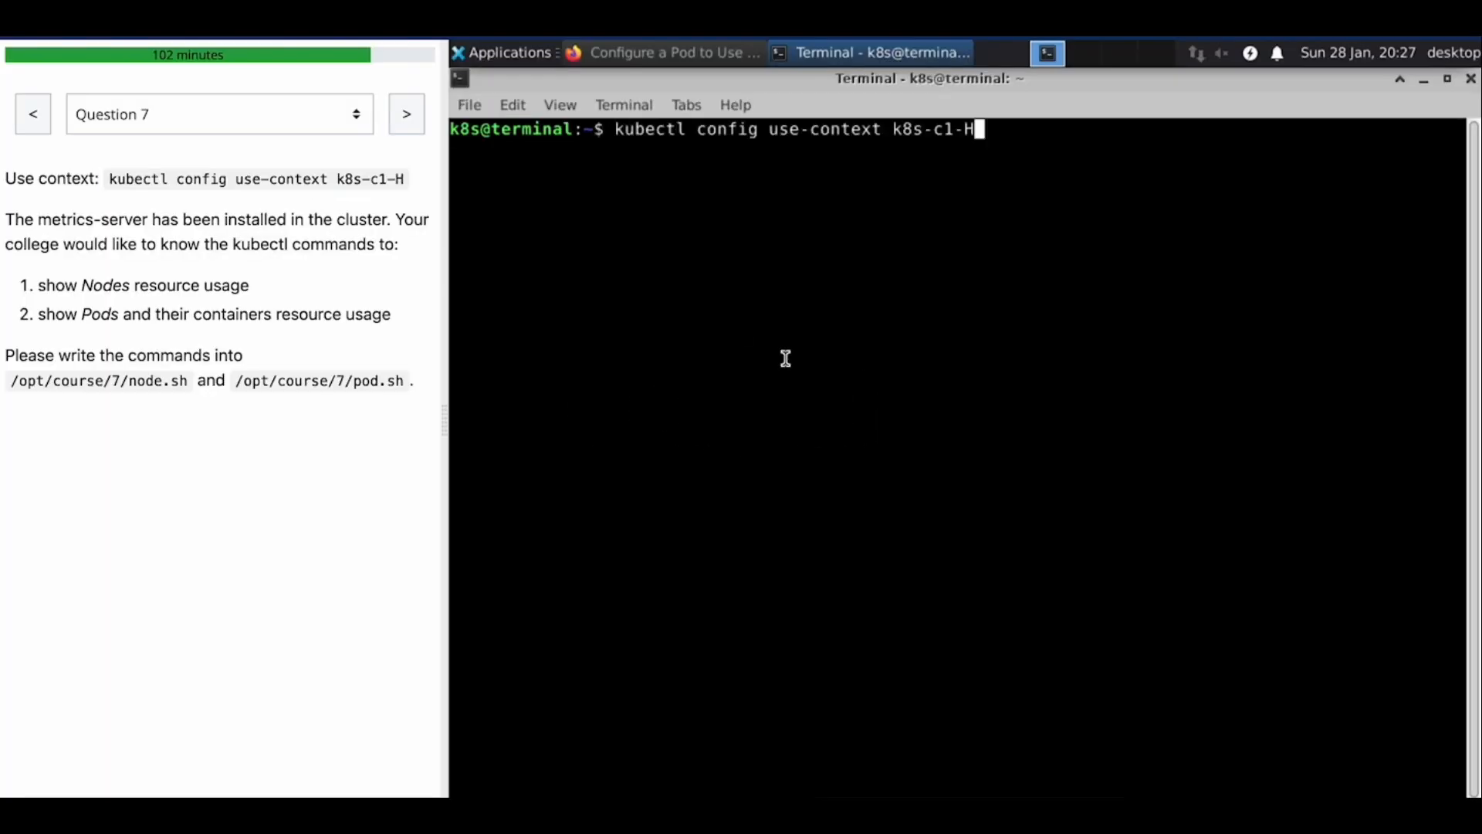
Step: Switch kubectl to the k8s-c1-H context and begin creating /opt/course/7/node.sh in vi
{"action": "key", "text": "Return"}
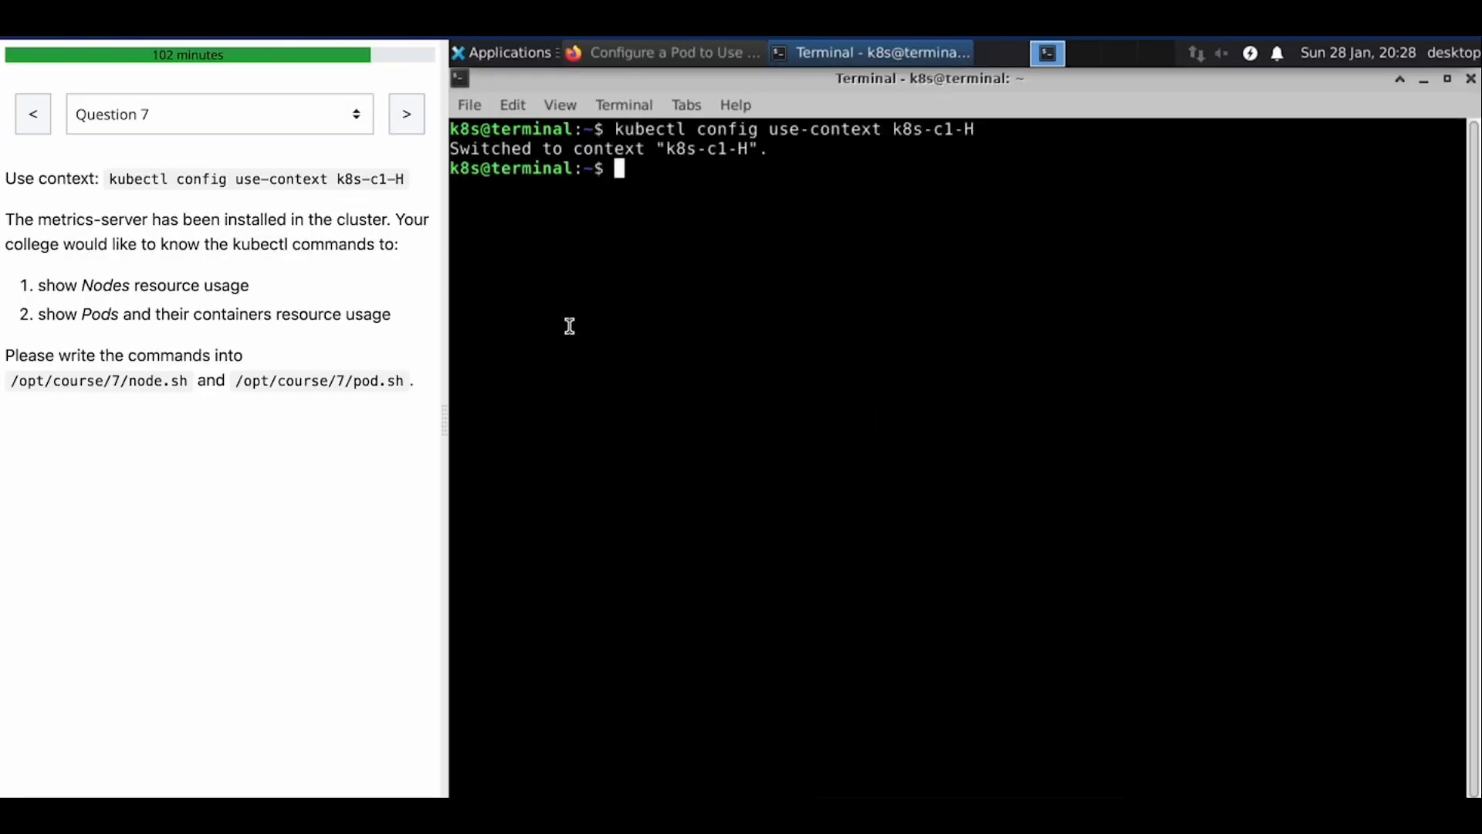
{"action": "mouse_move", "coordinate": [738, 343]}
{"action": "type", "text": "/opt/course/7/node.sh"}
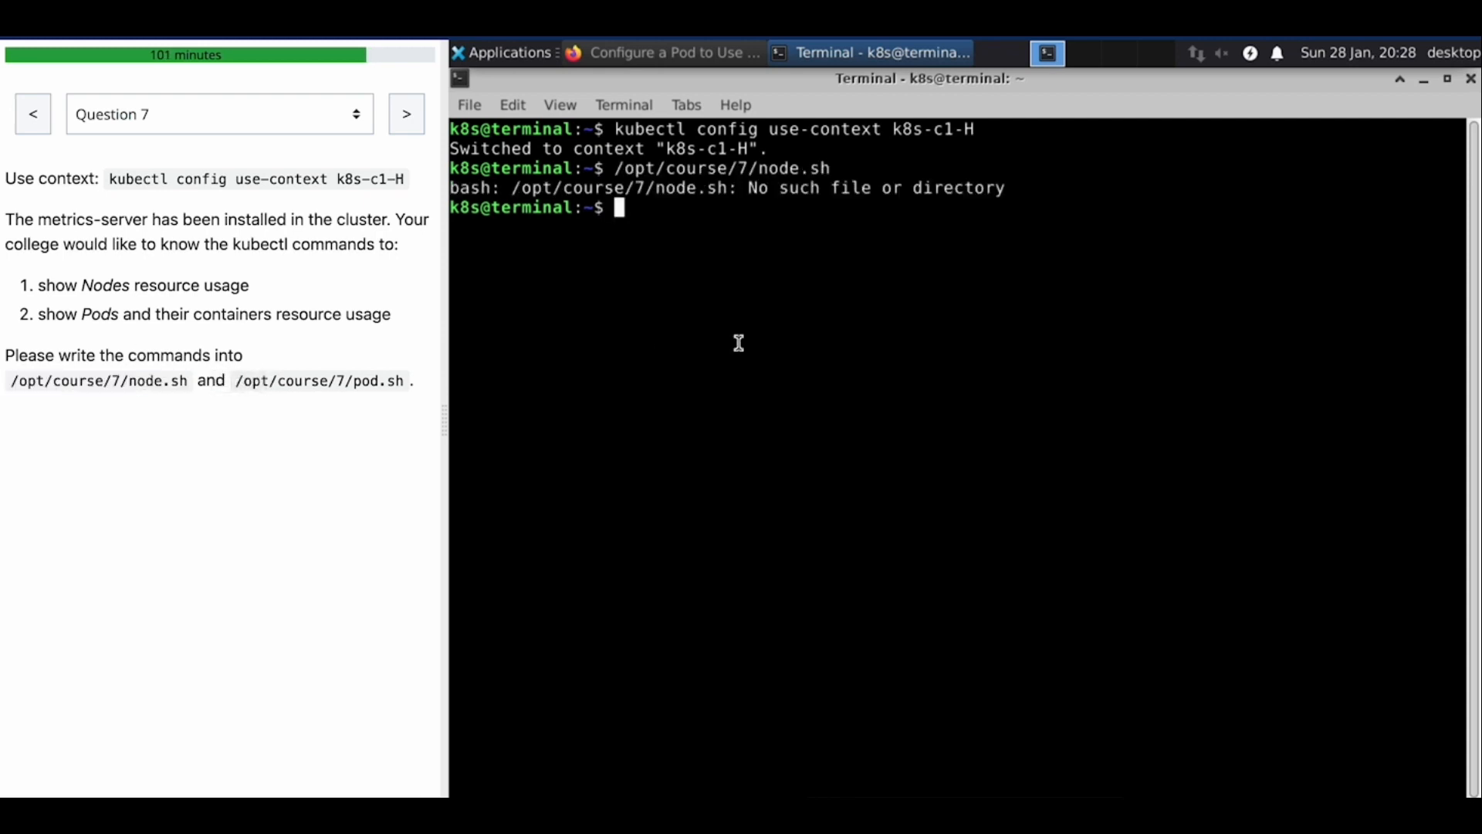
{"action": "type", "text": "vi /opt/course/7/node.sh"}
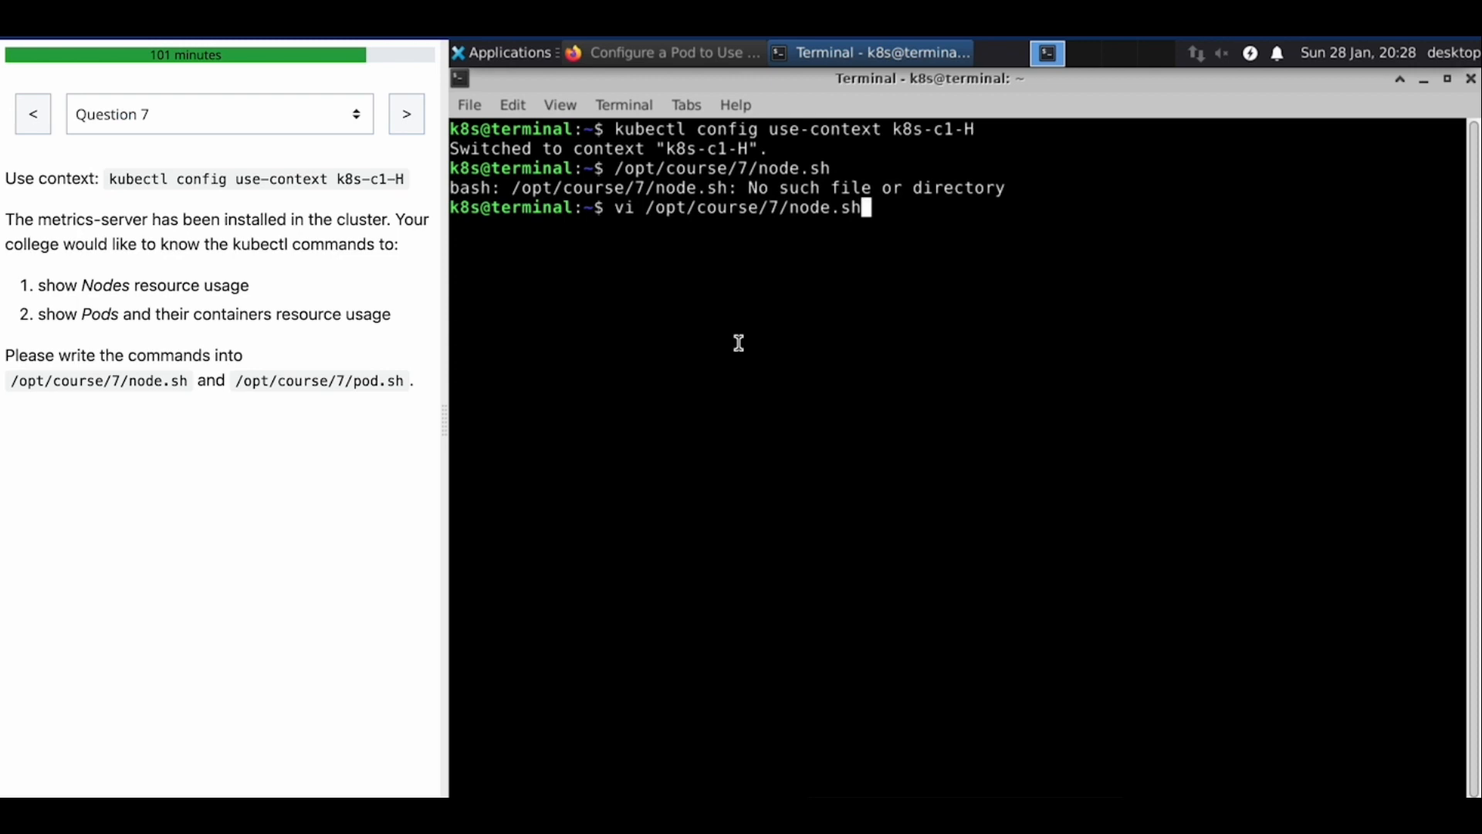
Step: Write node.sh with '#!/bin/bash' and 'kubectl top nodes', then save and quit with :wq
{"action": "key", "text": "Return"}
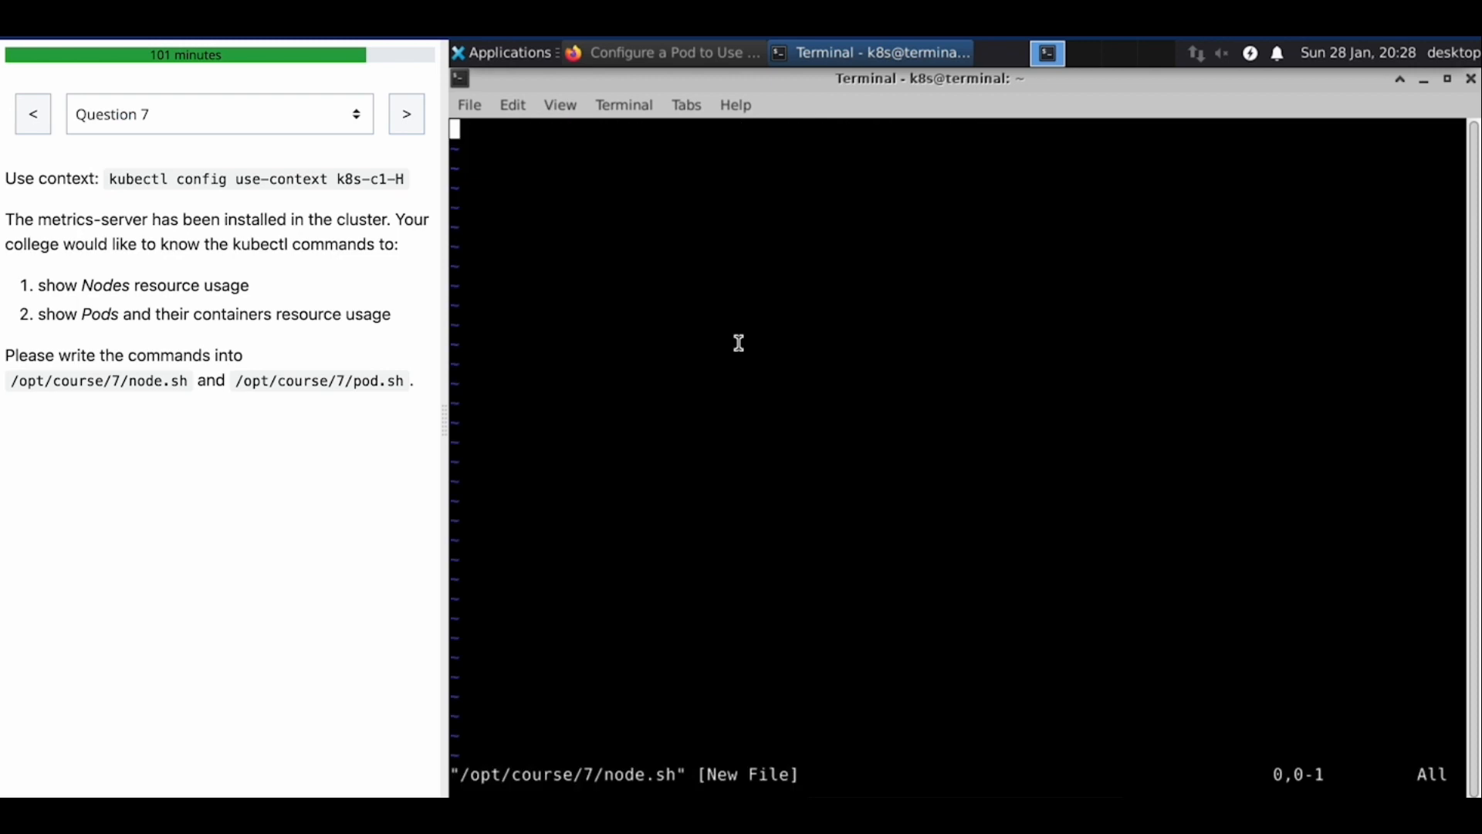
{"action": "type", "text": "#"}
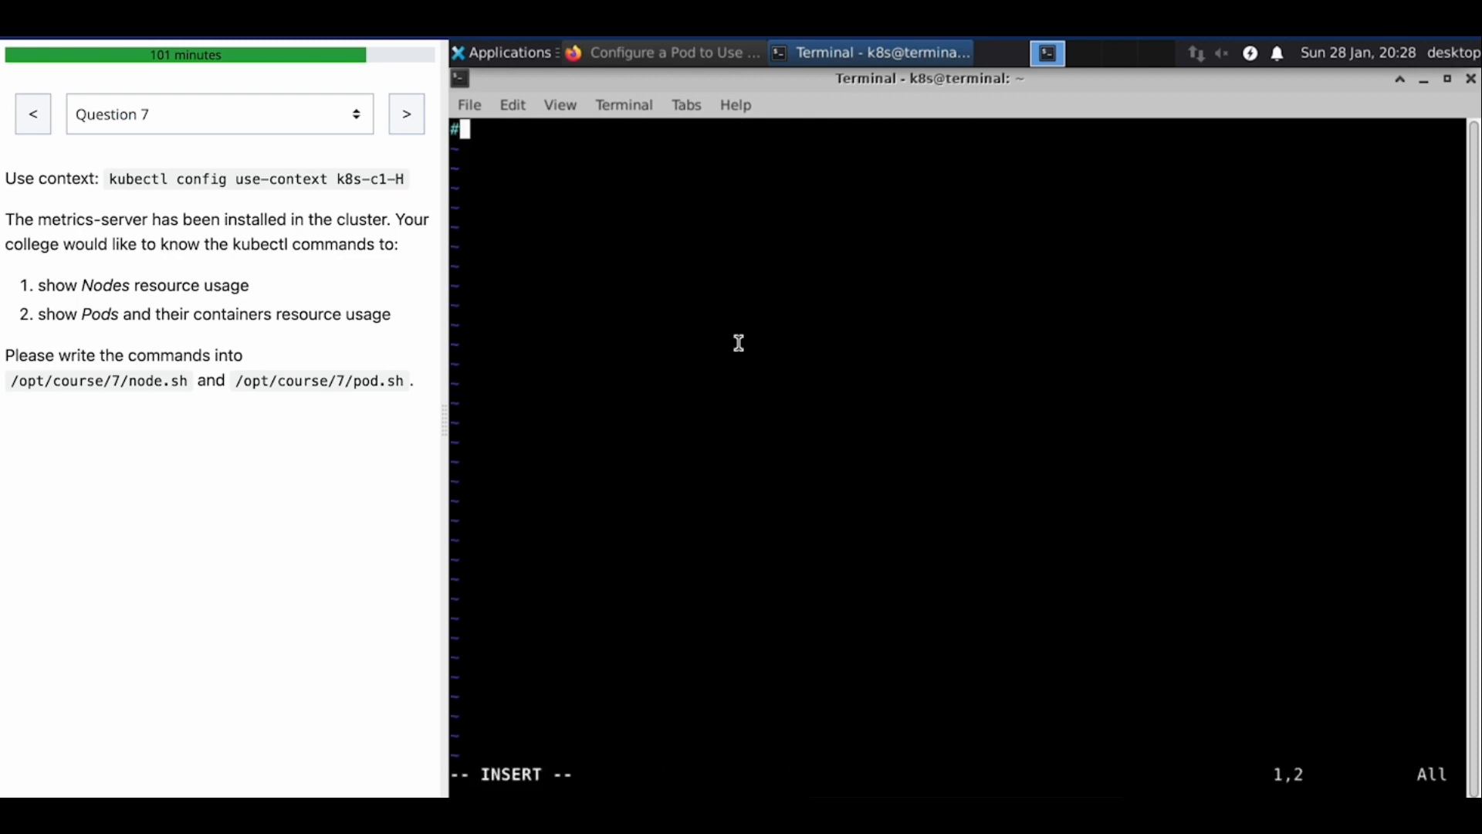
{"action": "type", "text": "!/bin/bash"}
{"action": "left_click", "coordinate": [958, 149]}
{"action": "type", "text": "ku"}
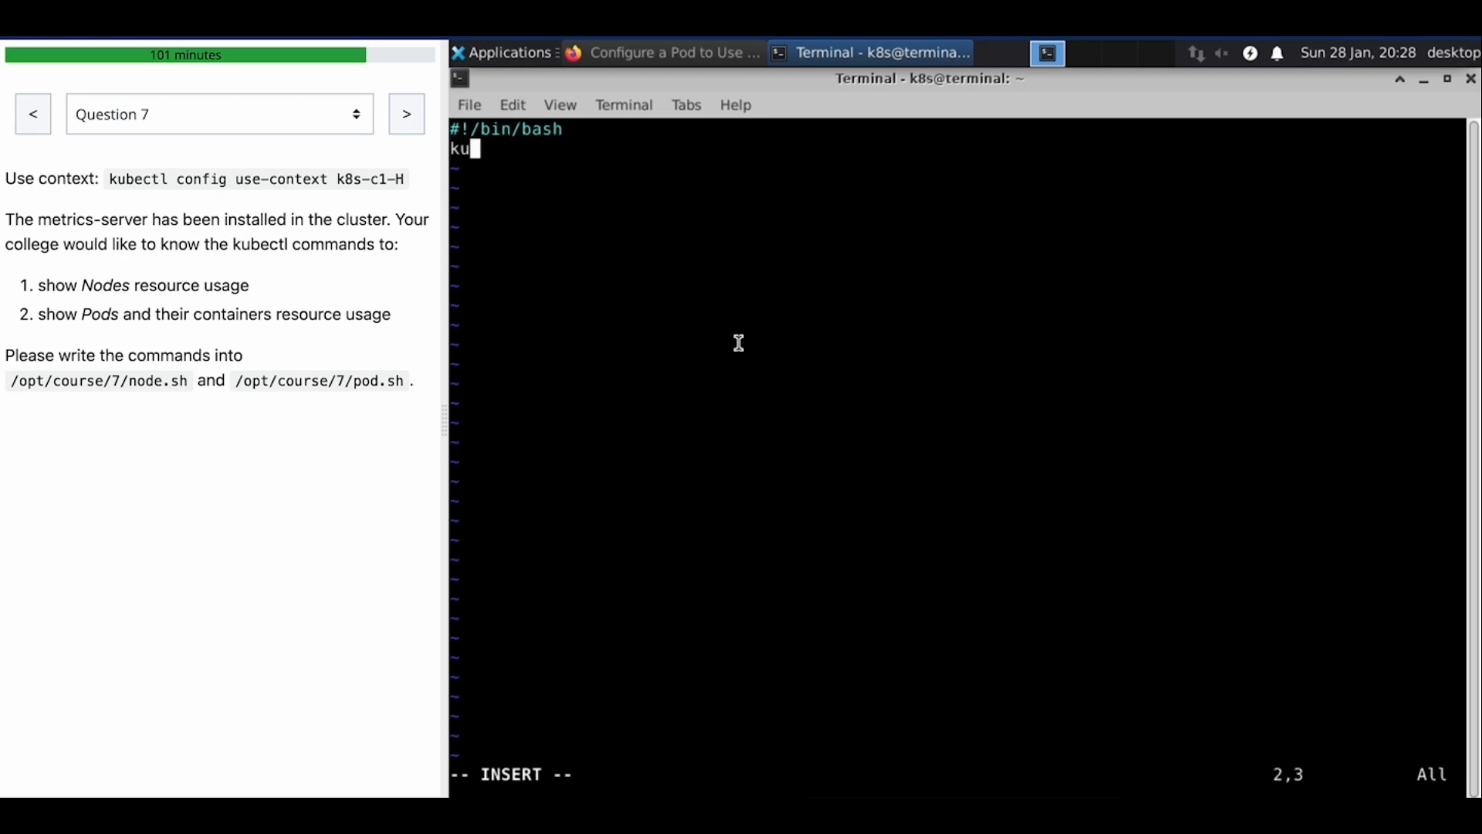
{"action": "type", "text": "bectl t"}
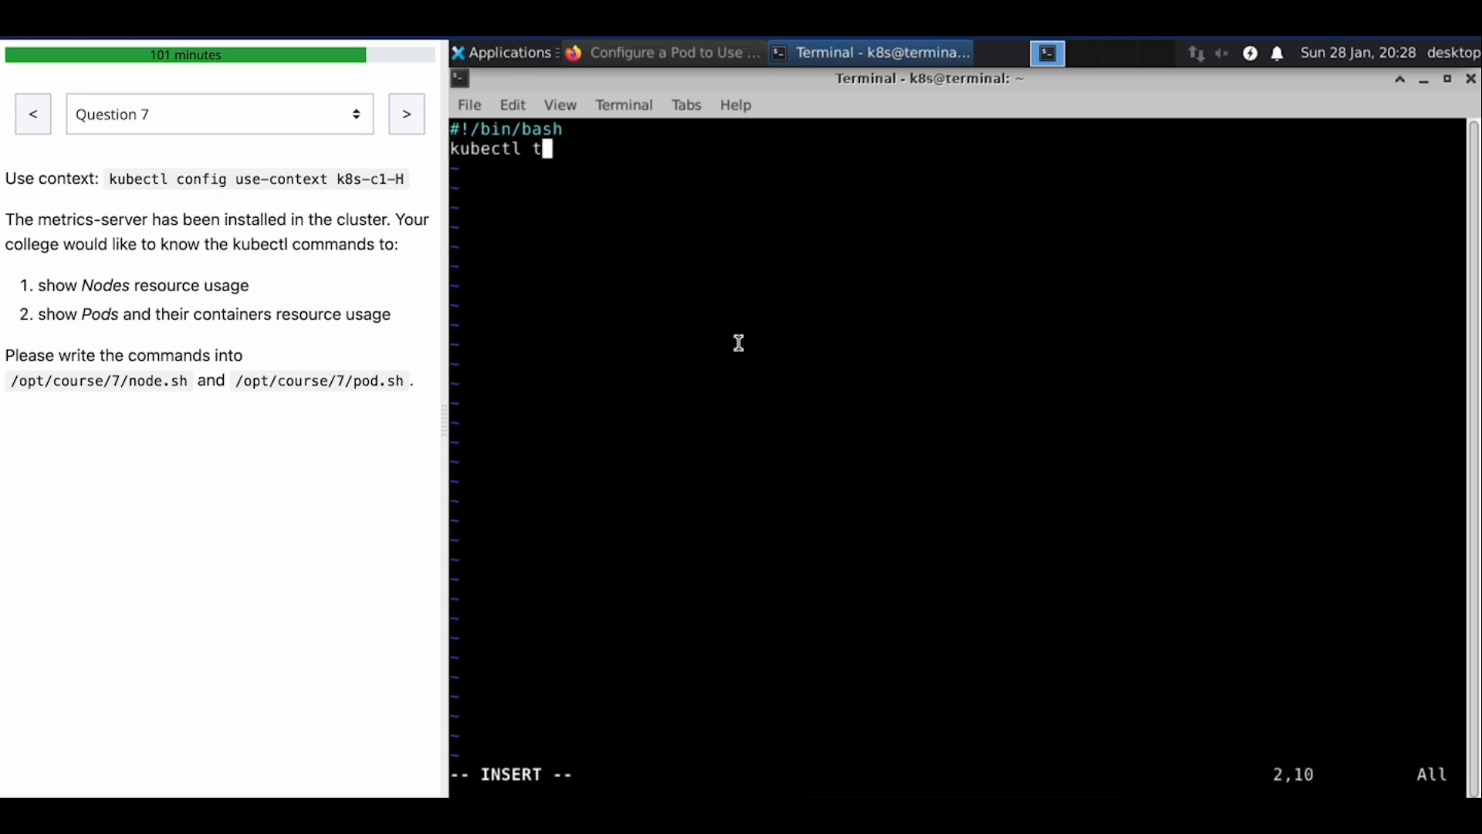
{"action": "type", "text": "op nodes"}
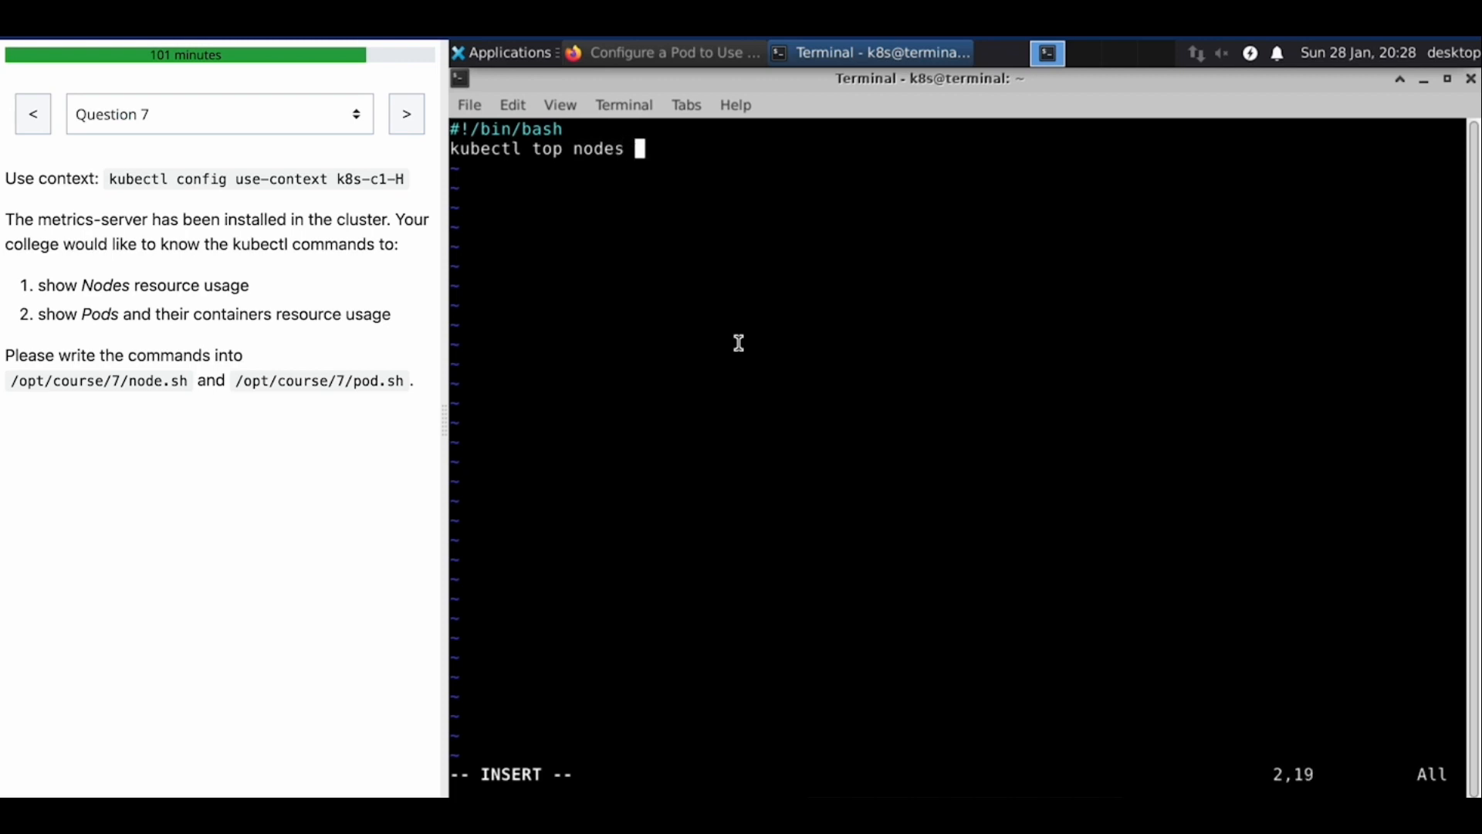
{"action": "key", "text": "BackSpace"}
{"action": "type", "text": ":wq"}
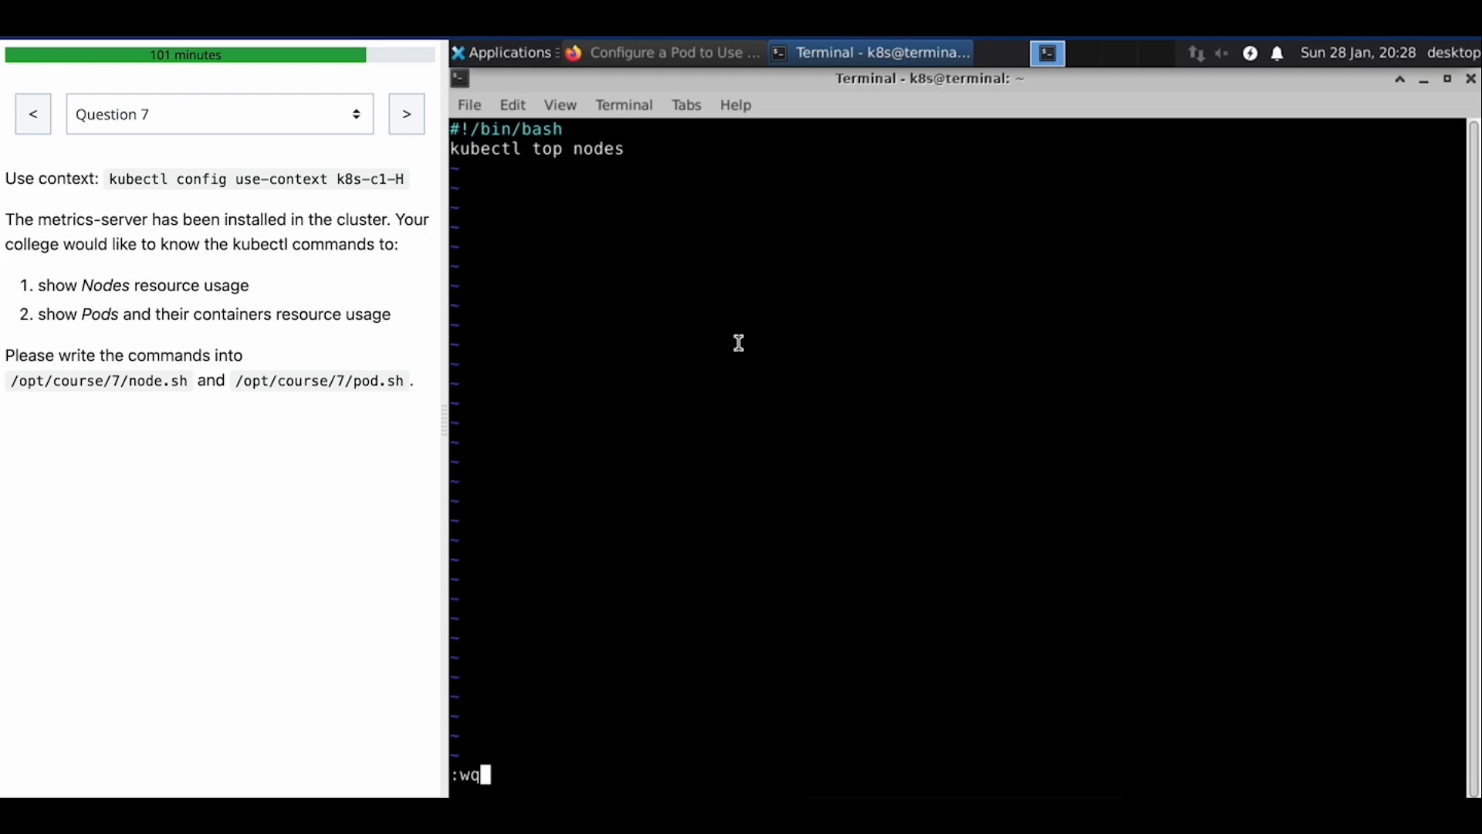
{"action": "key", "text": "Return"}
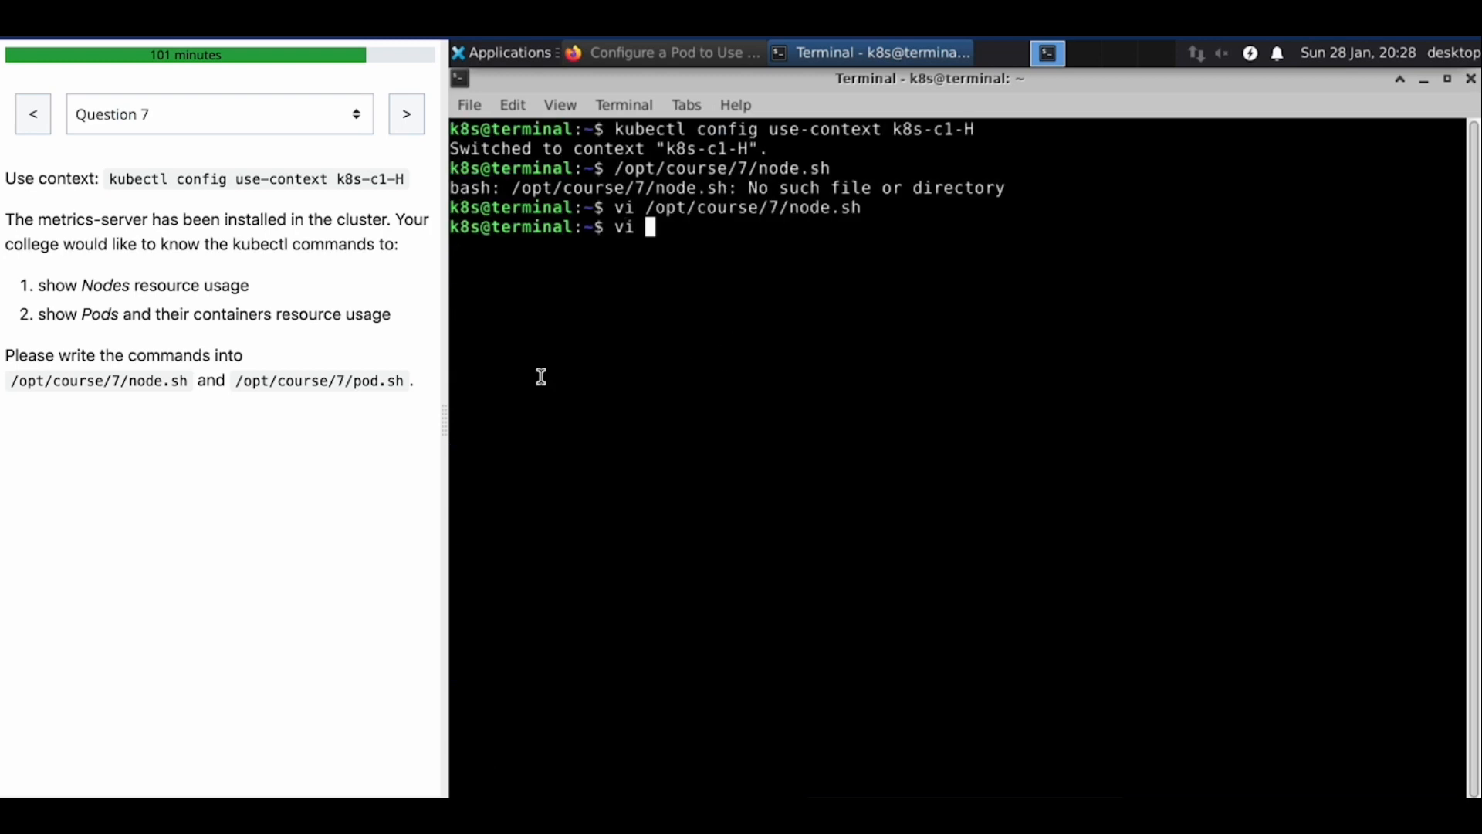
{"action": "mouse_move", "coordinate": [535, 363]}
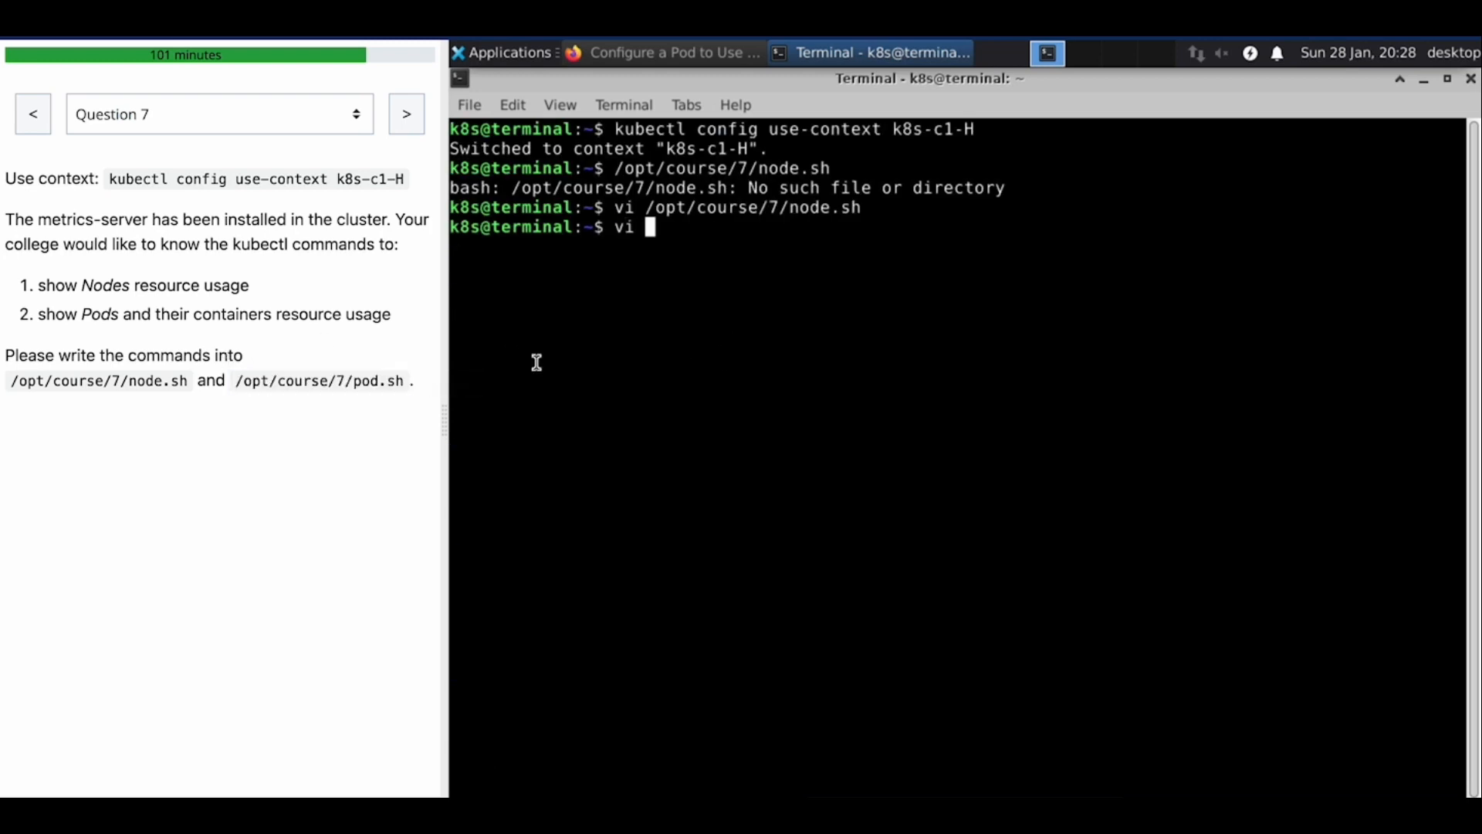
Step: Write /opt/course/7/pod.sh with '#!/bin/bash' and 'kubectl top pods --containers=true'
{"action": "key", "text": "Return"}
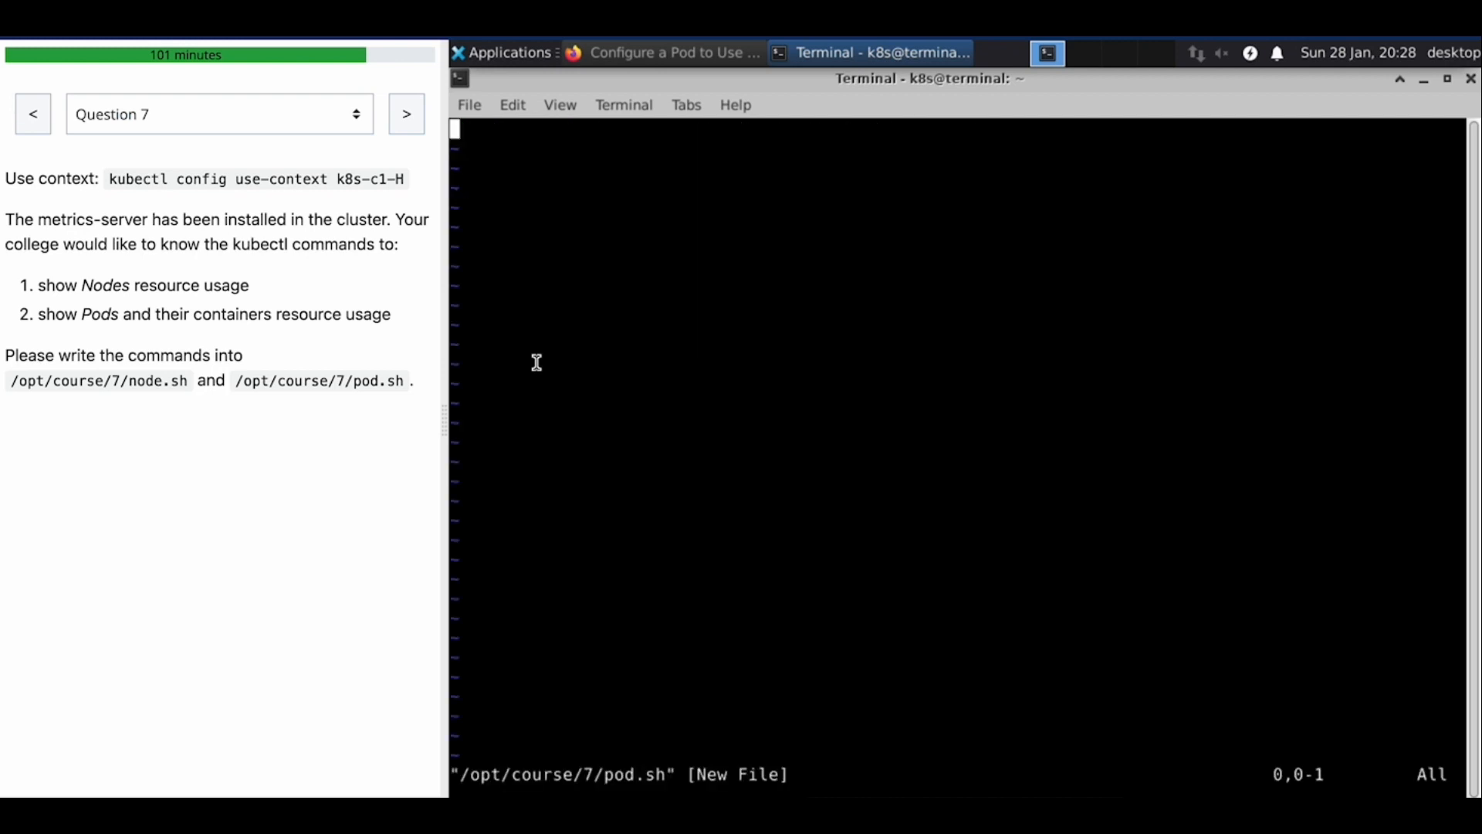
{"action": "key", "text": "i"}
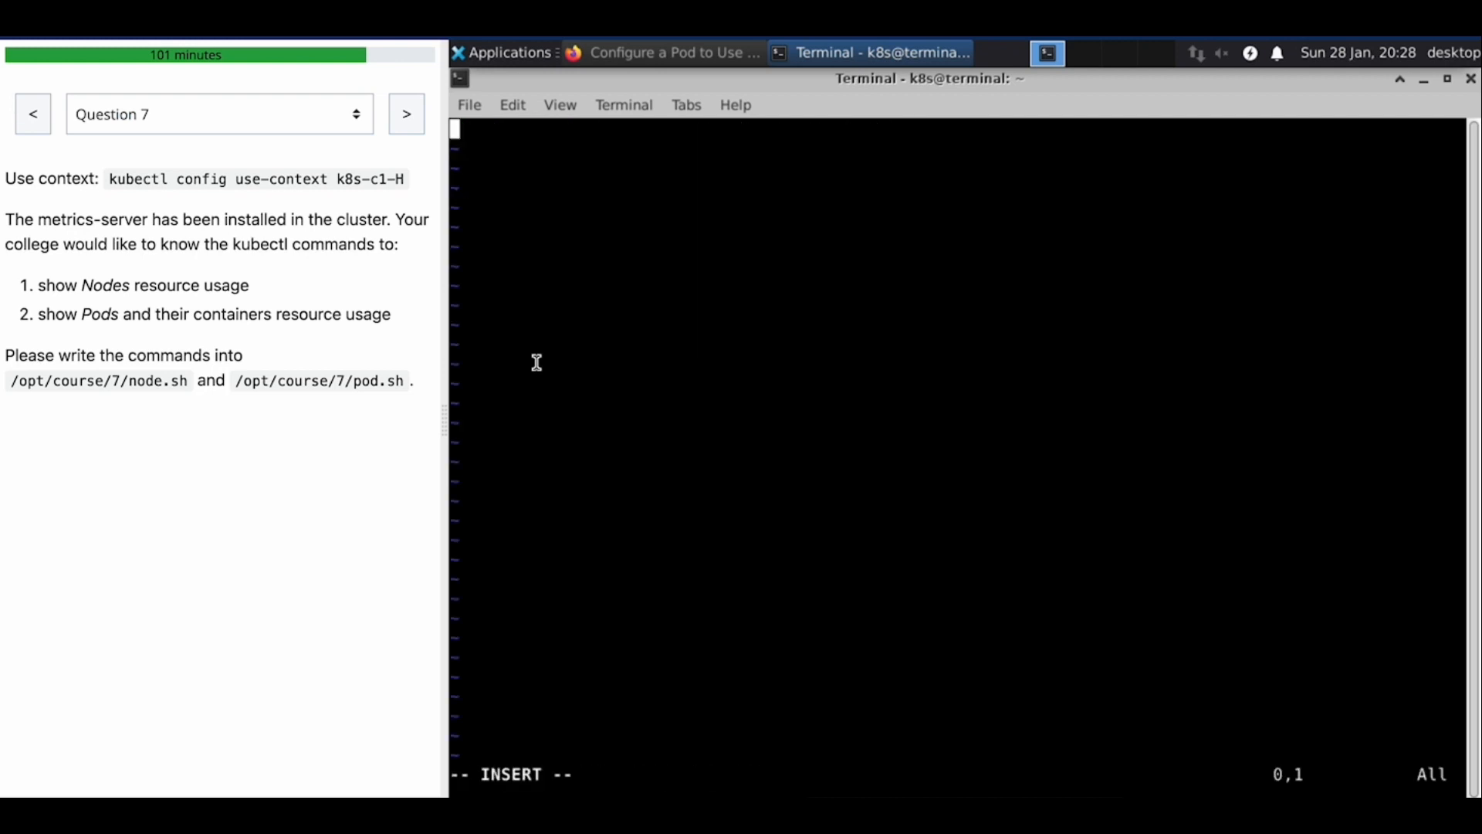
{"action": "type", "text": "#!"}
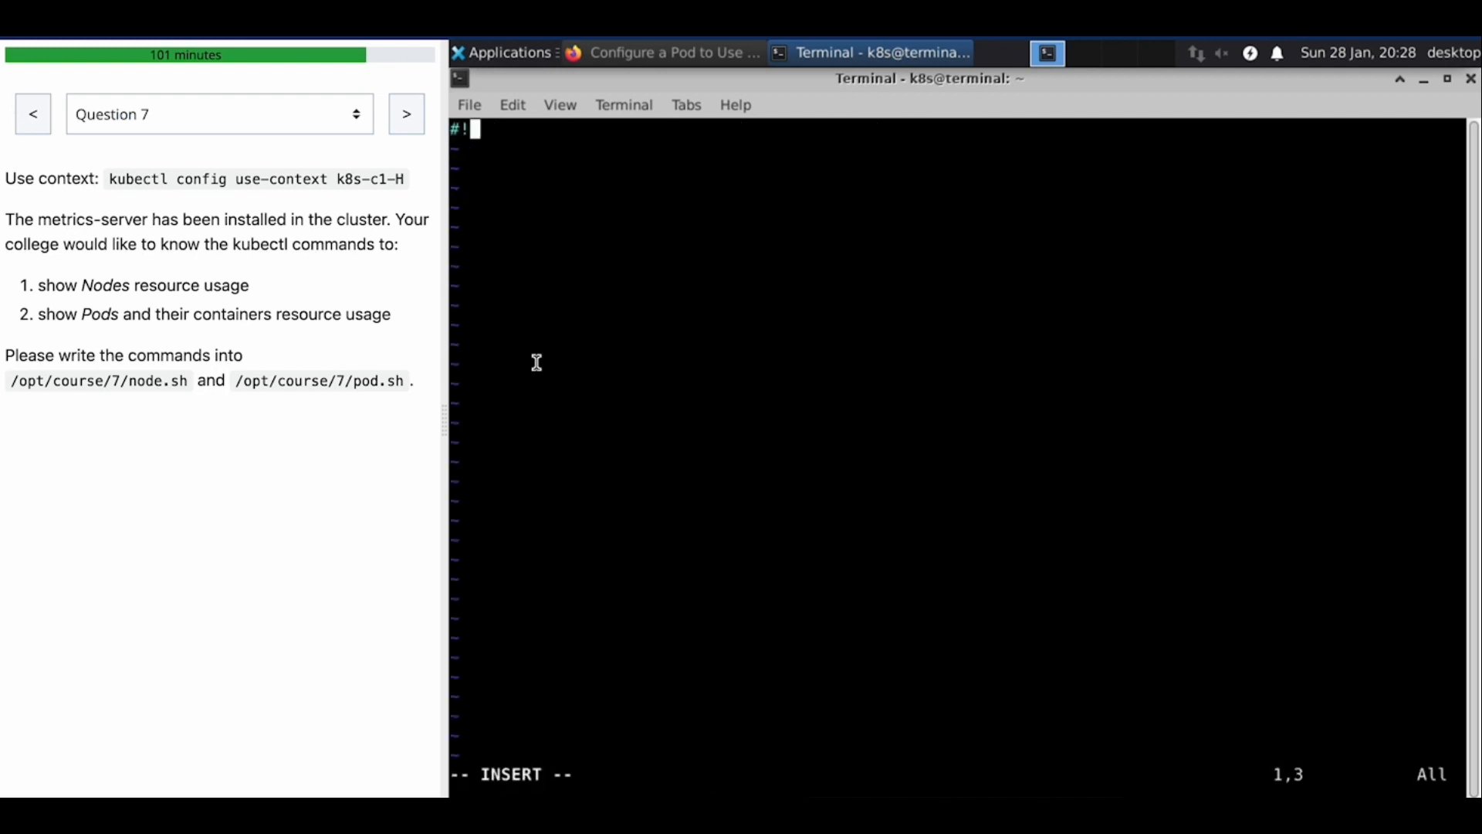
{"action": "type", "text": "/bin/bash"}
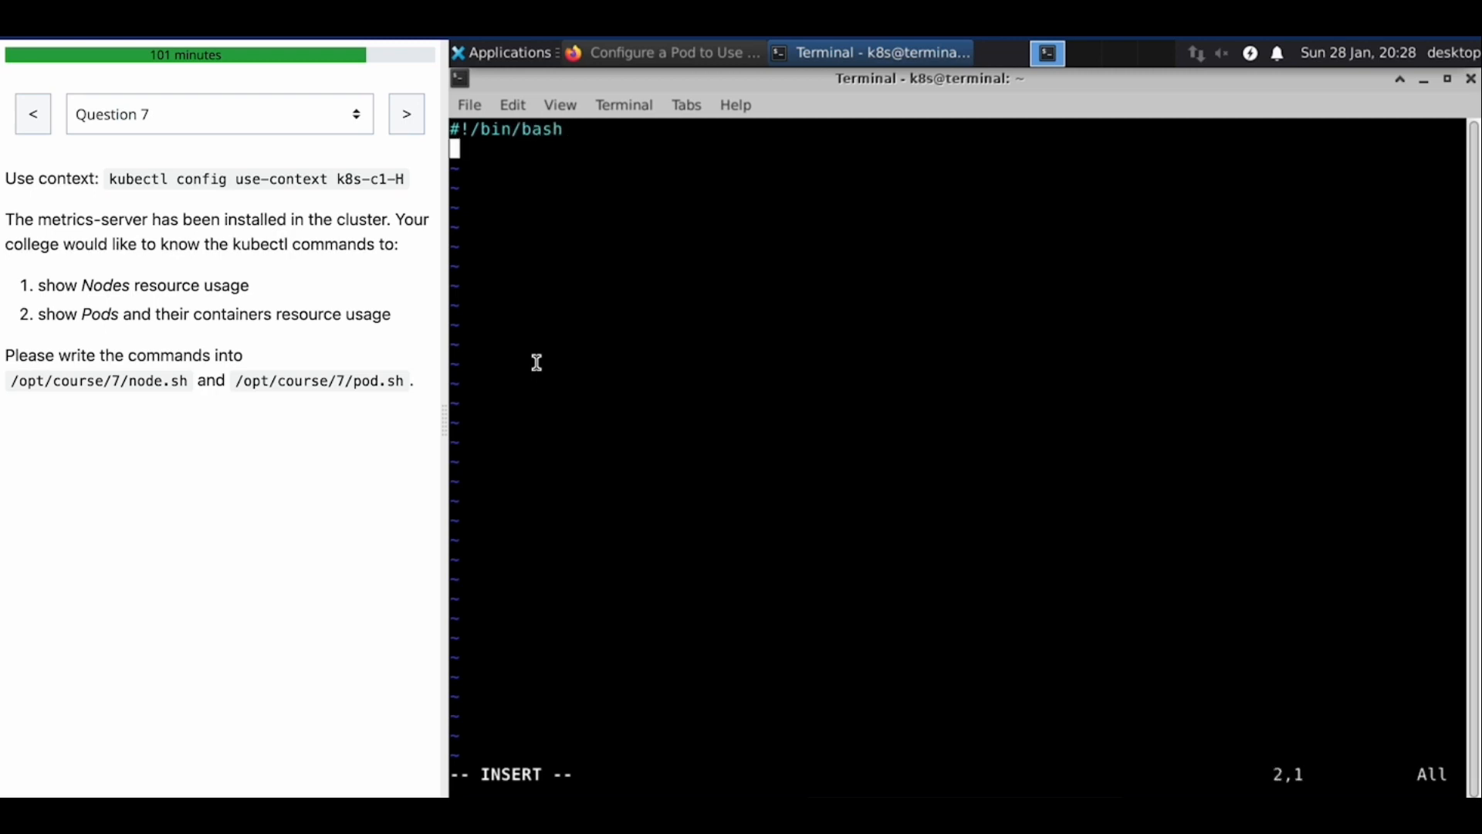
{"action": "type", "text": "kubectl tip"}
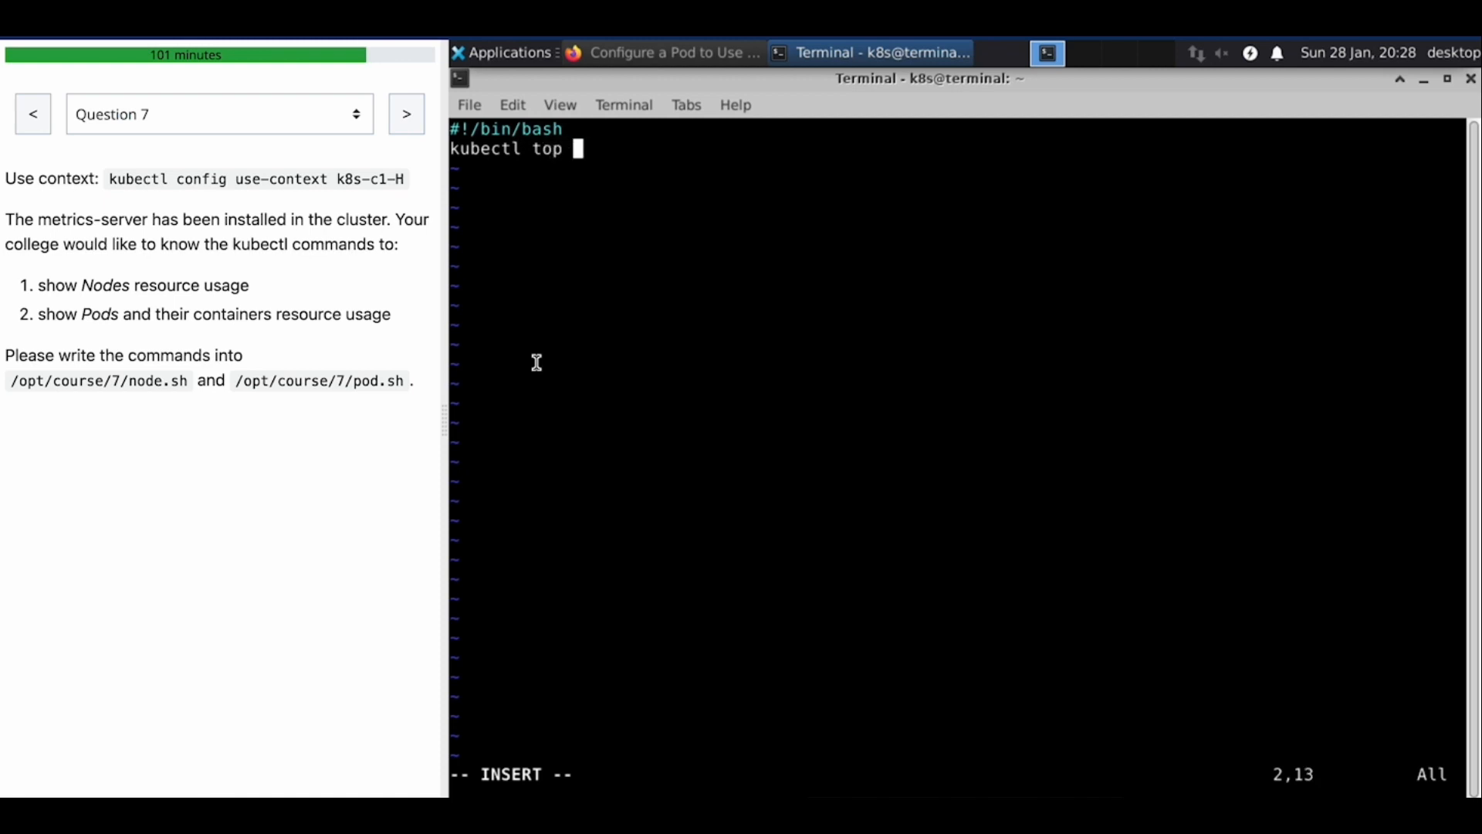
{"action": "type", "text": "pods --c"}
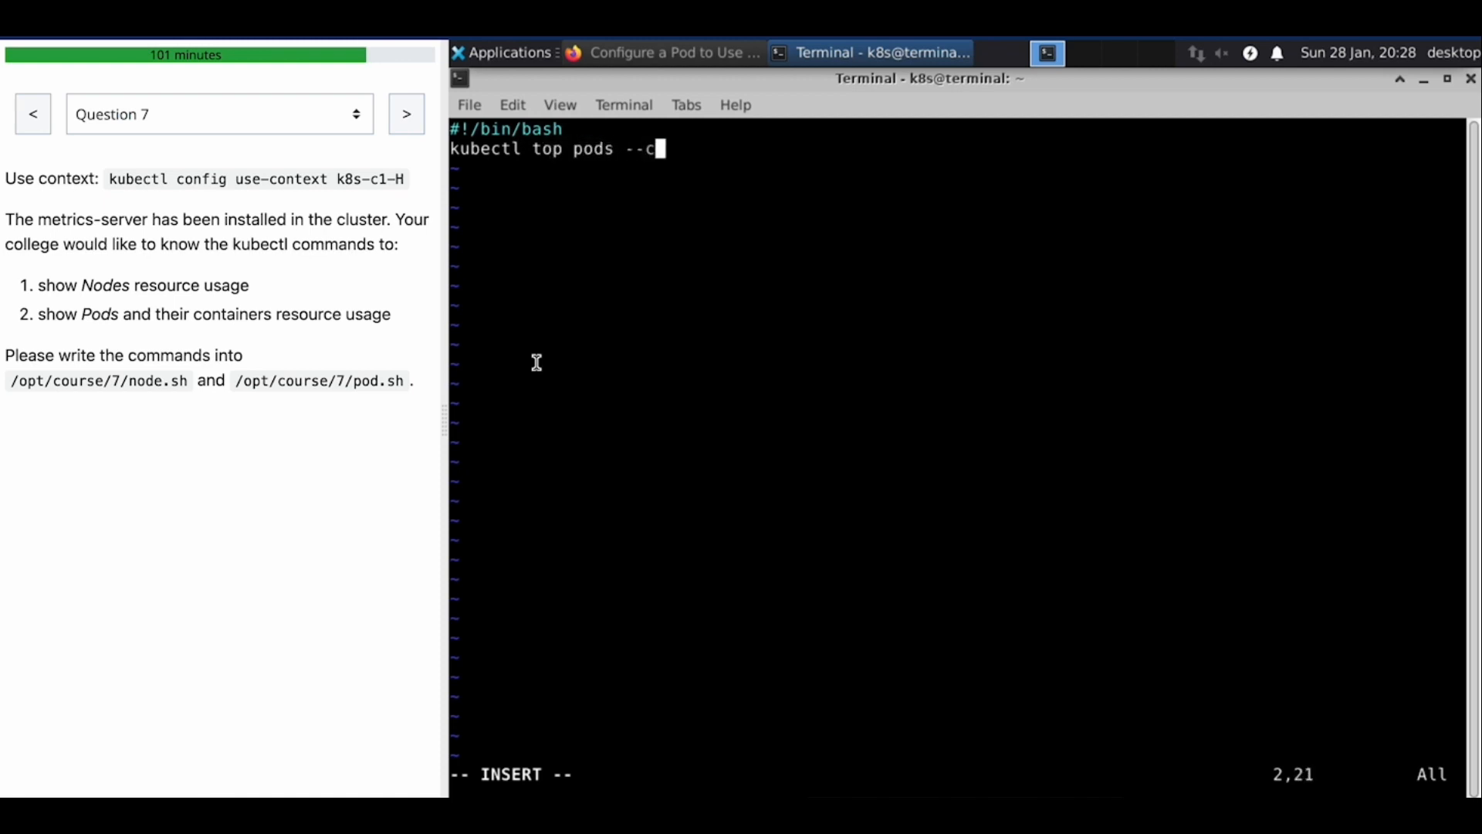
{"action": "type", "text": "ontaone"}
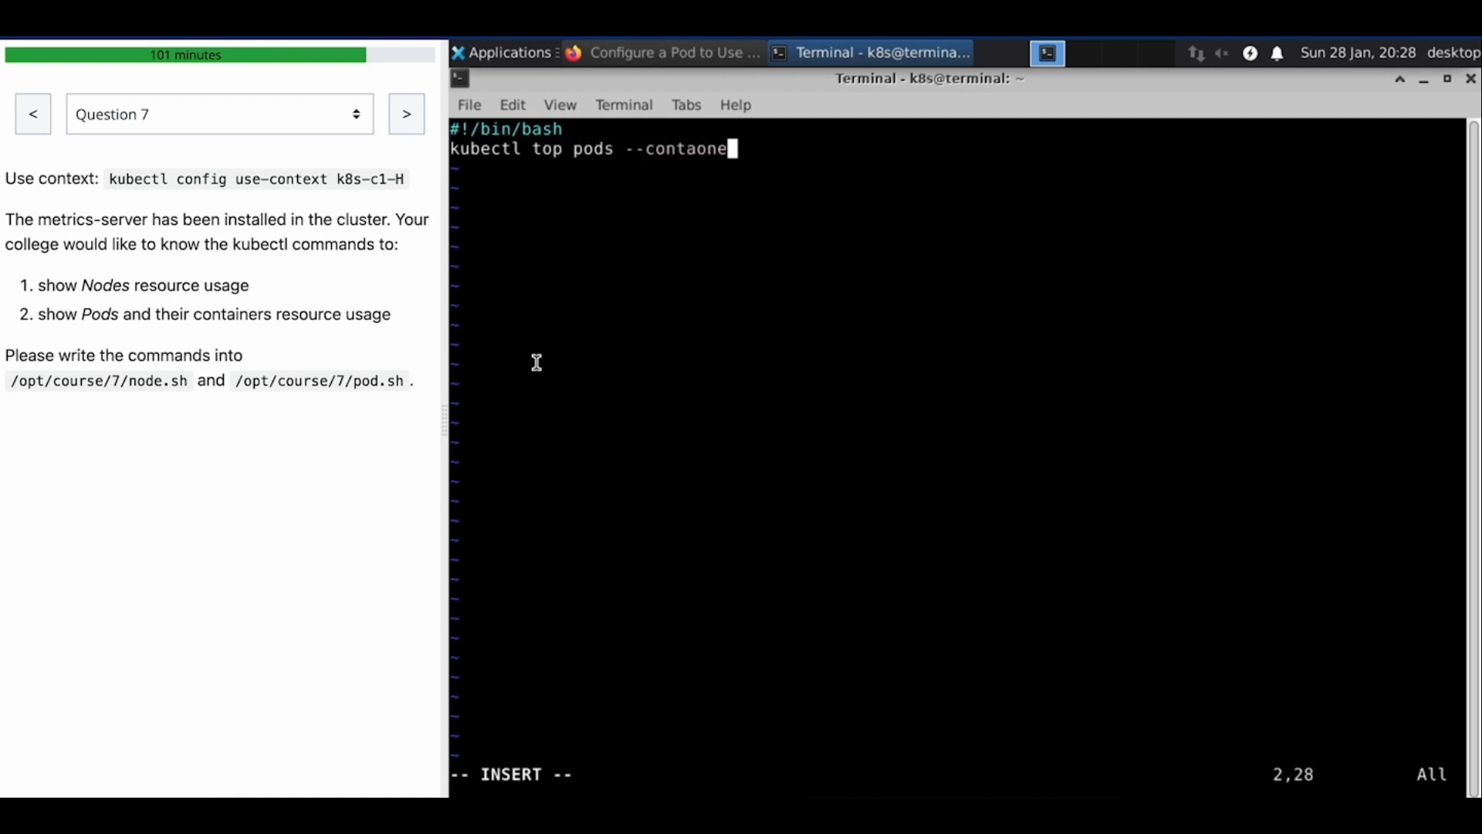
{"action": "type", "text": "iners"}
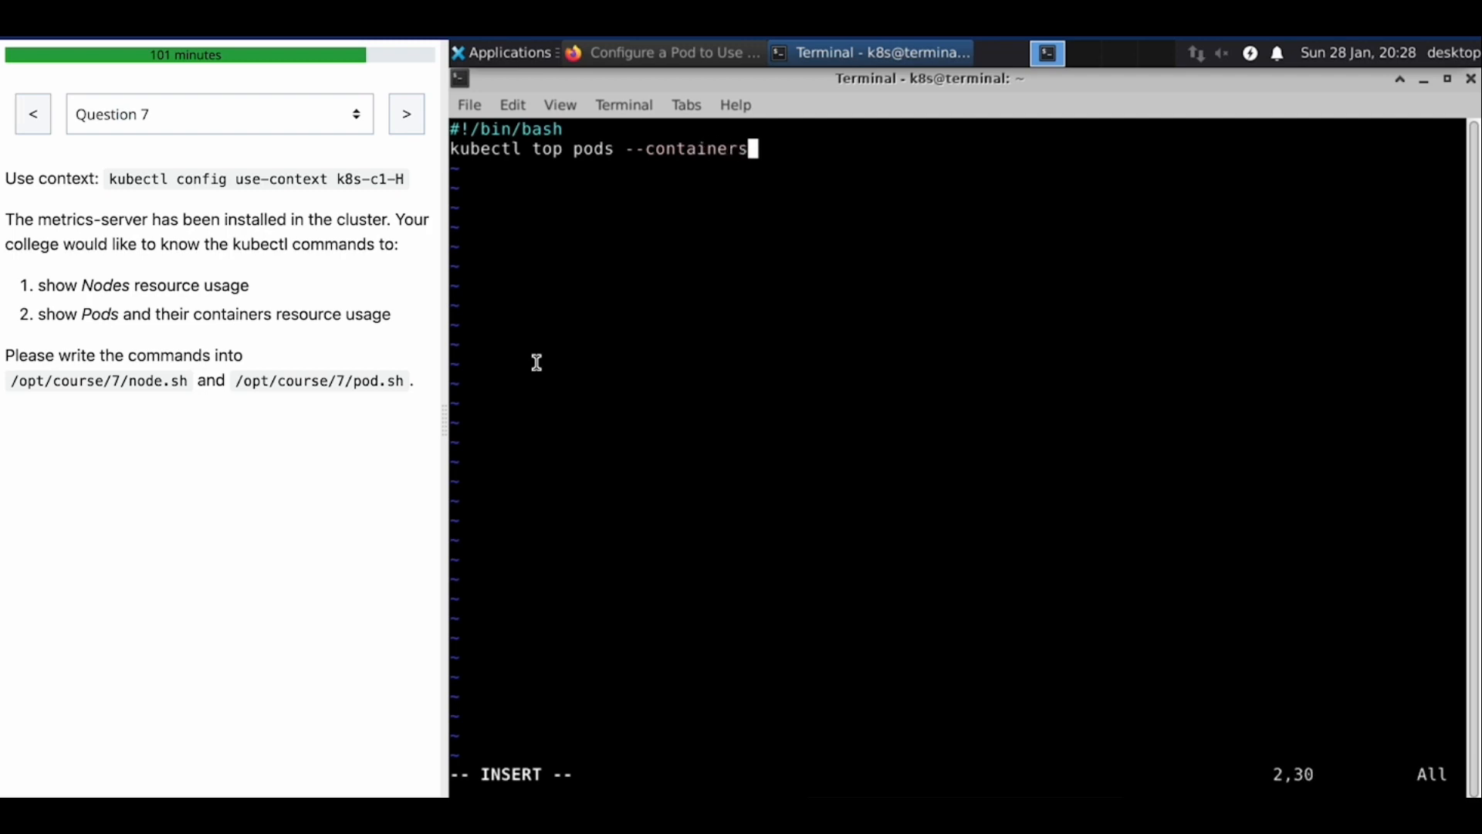
{"action": "type", "text": "=true"}
{"action": "type", "text": "sh"}
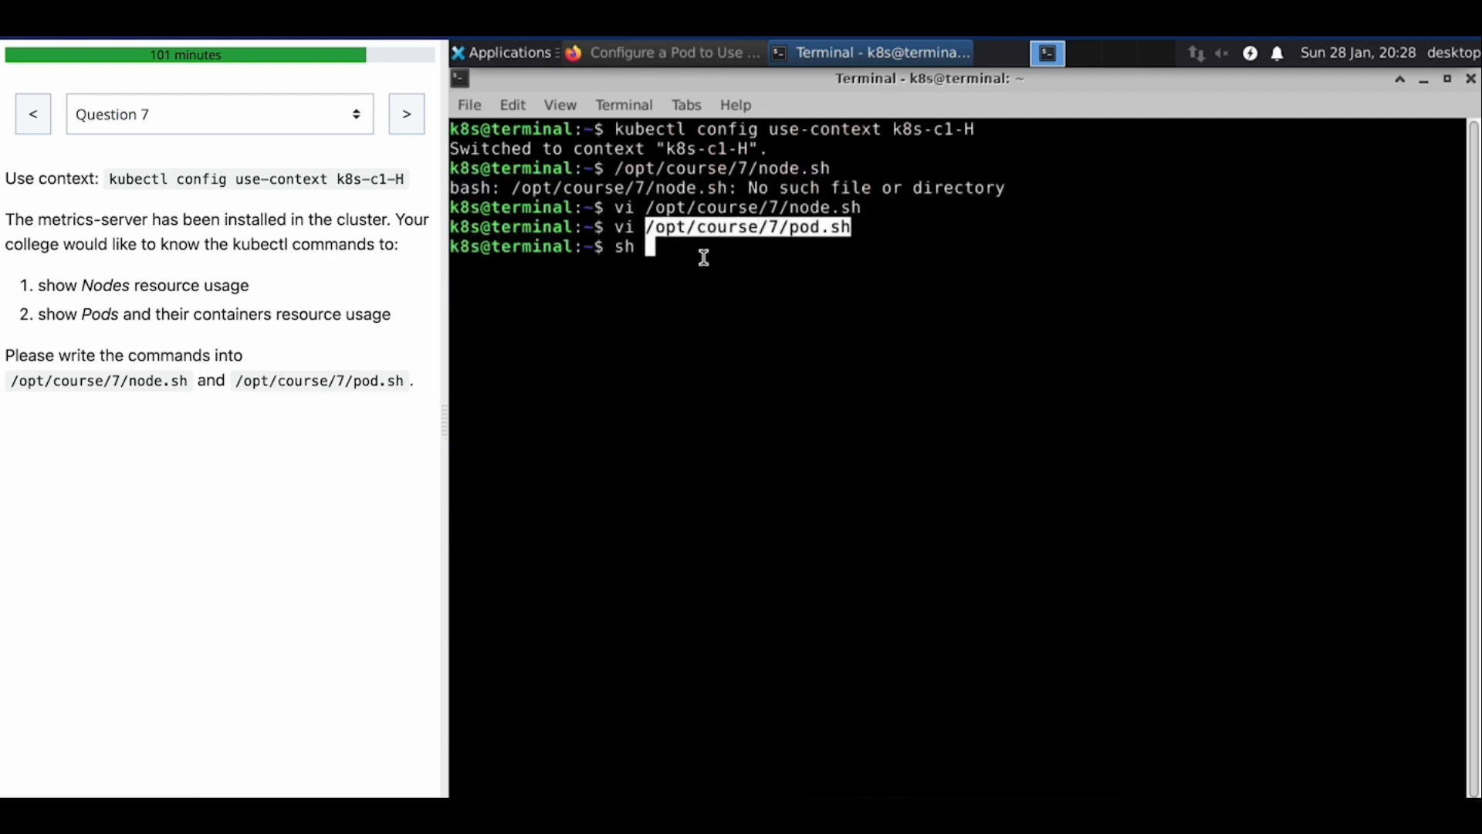
Step: Run sh /opt/course/7/pod.sh to show per-container CPU and memory usage
{"action": "key", "text": "Return"}
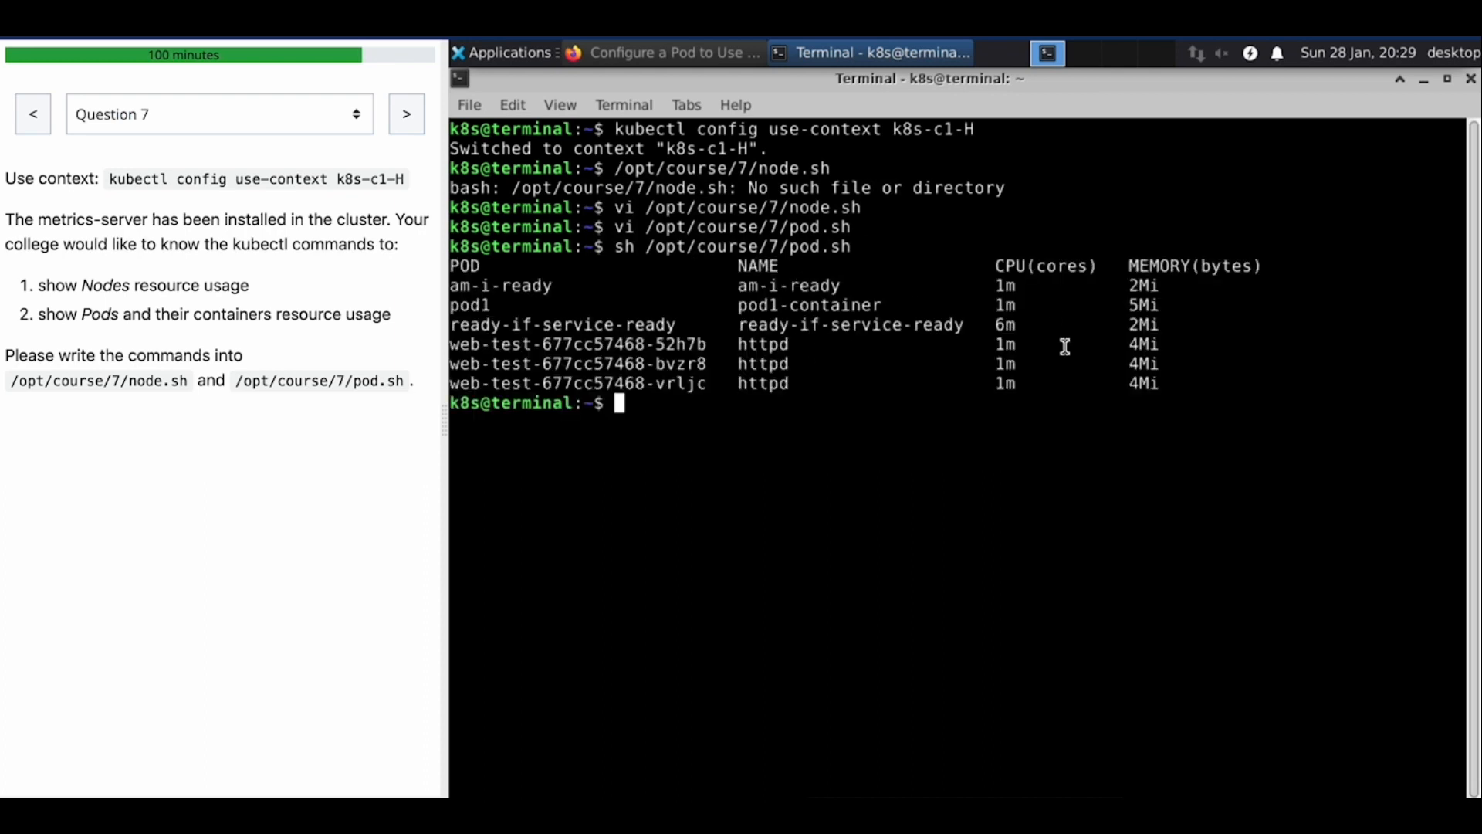
{"action": "mouse_move", "coordinate": [709, 294]}
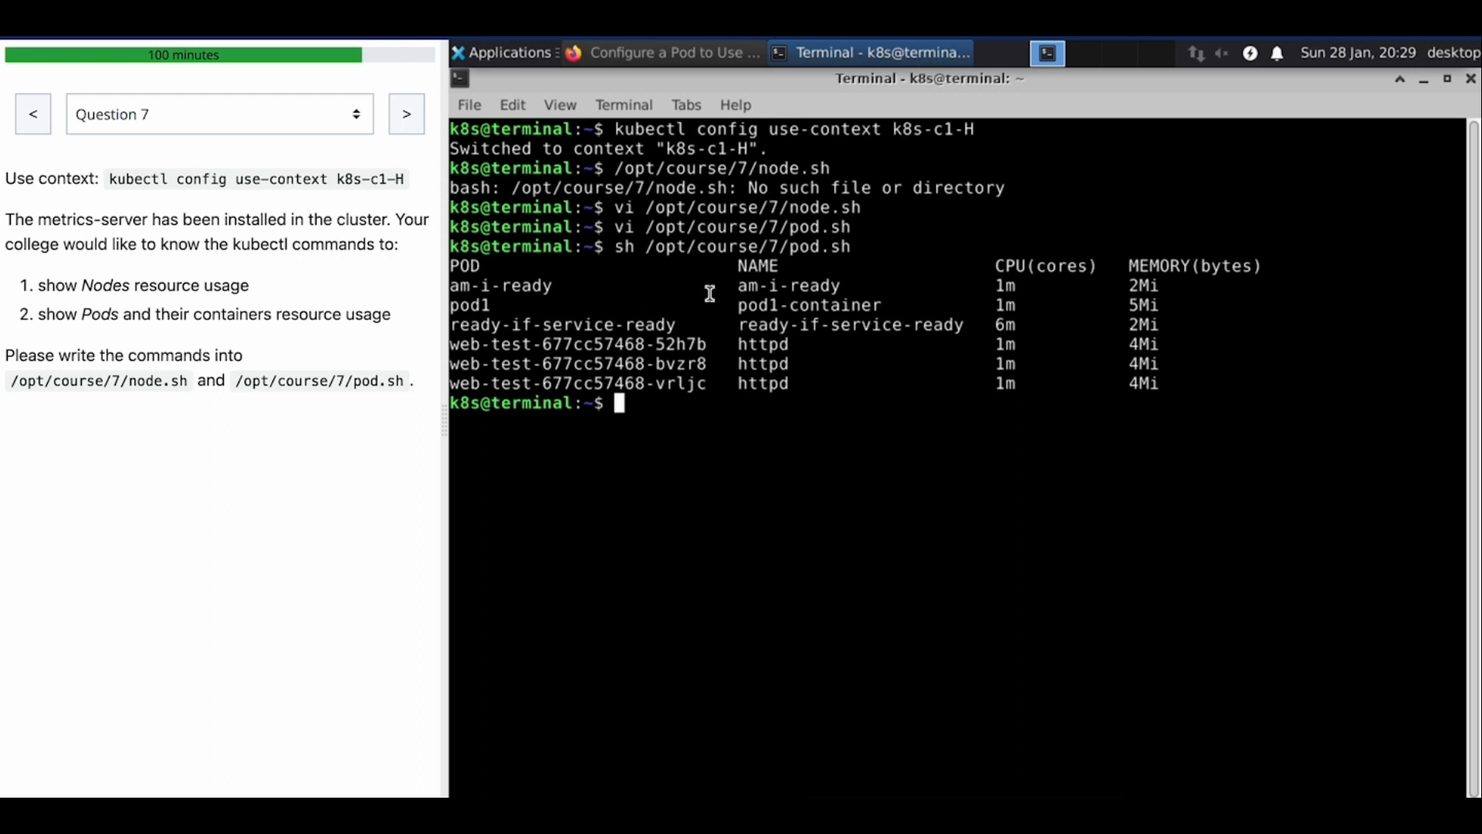
Step: Run 'k top pods' to list per-pod CPU and memory usage for comparison
{"action": "type", "text": "k"}
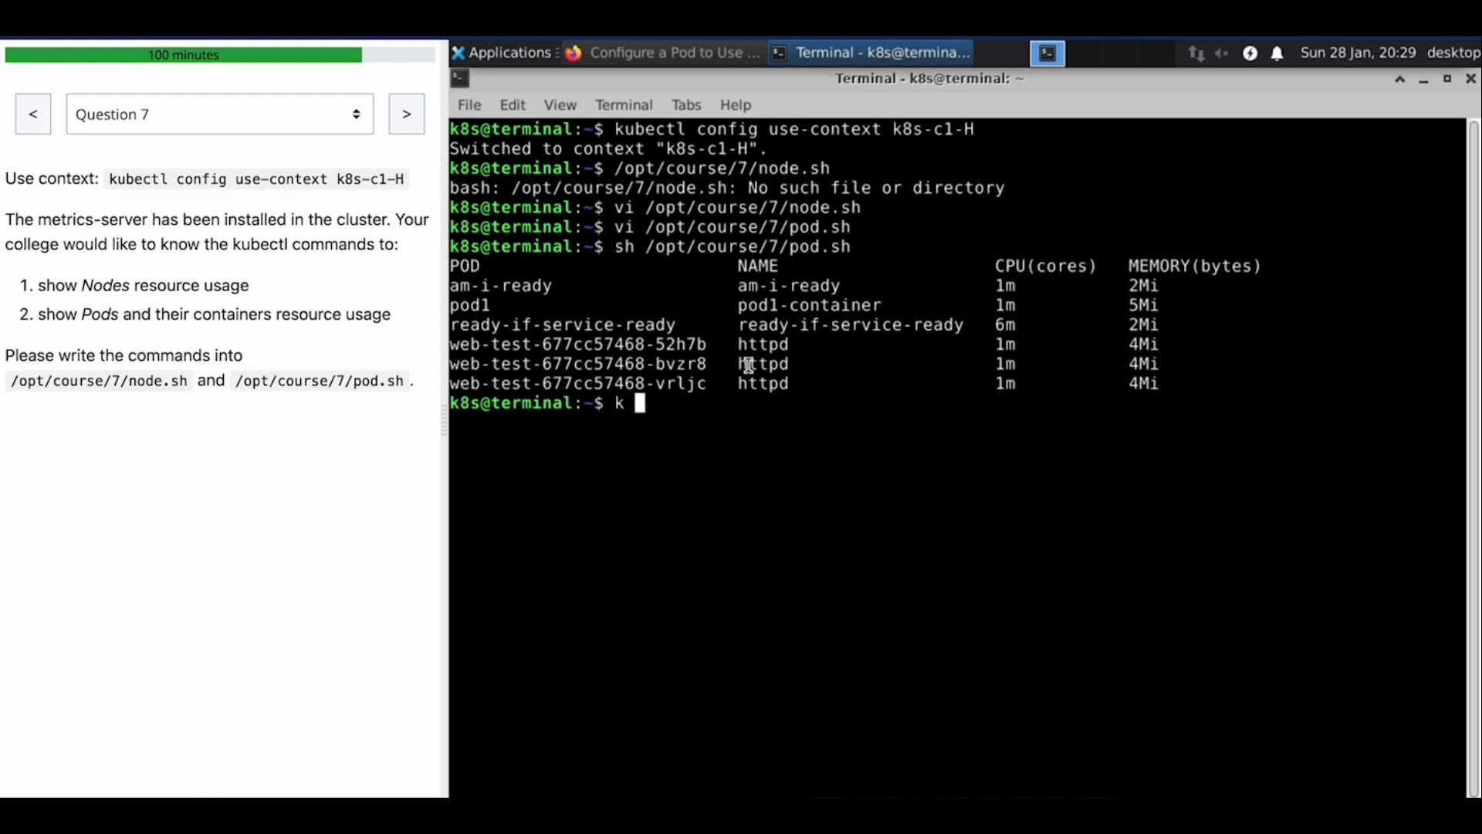
{"action": "mouse_move", "coordinate": [818, 404]}
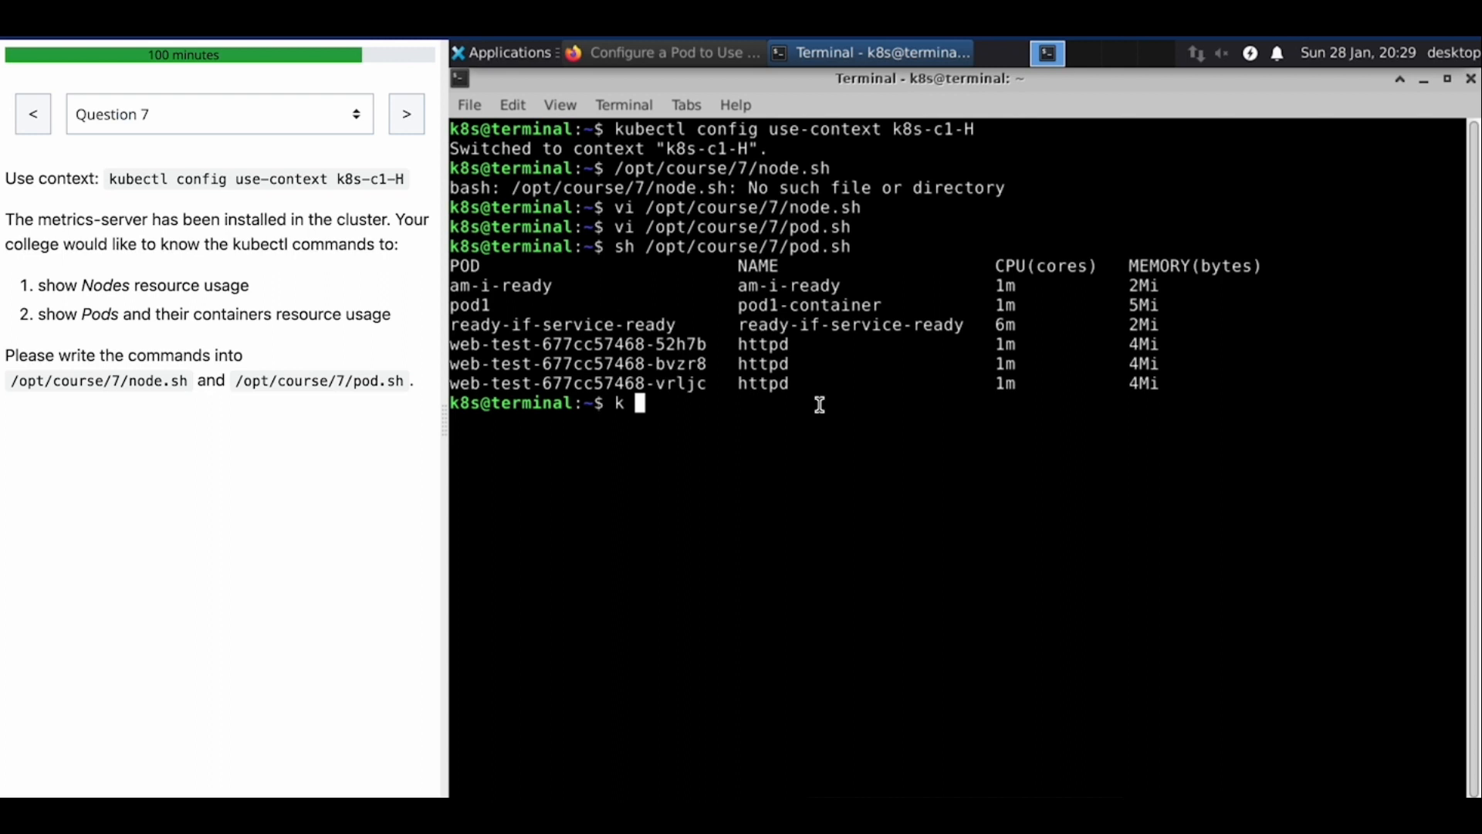
{"action": "type", "text": "t"}
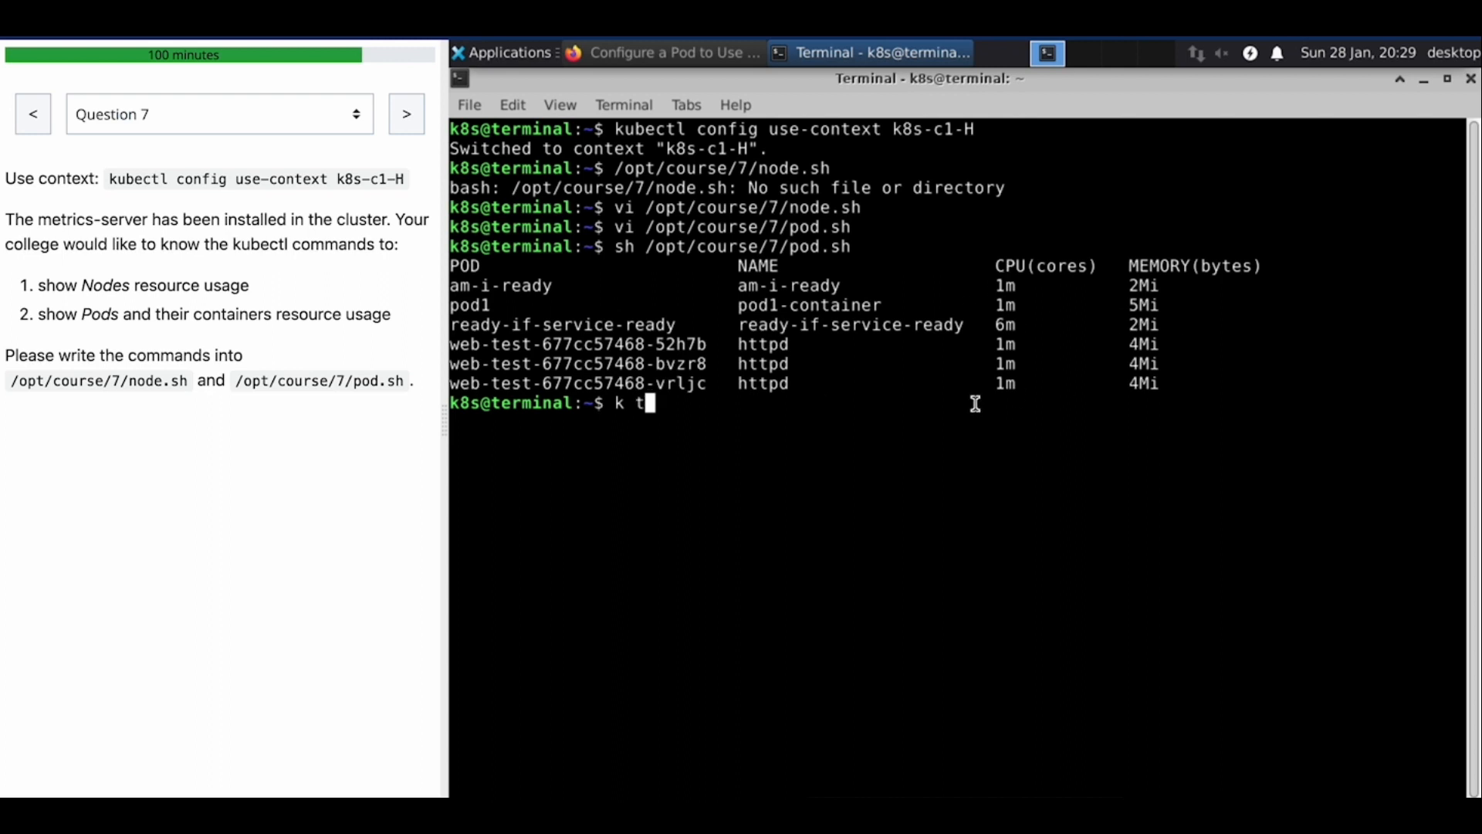
{"action": "key", "text": "Return"}
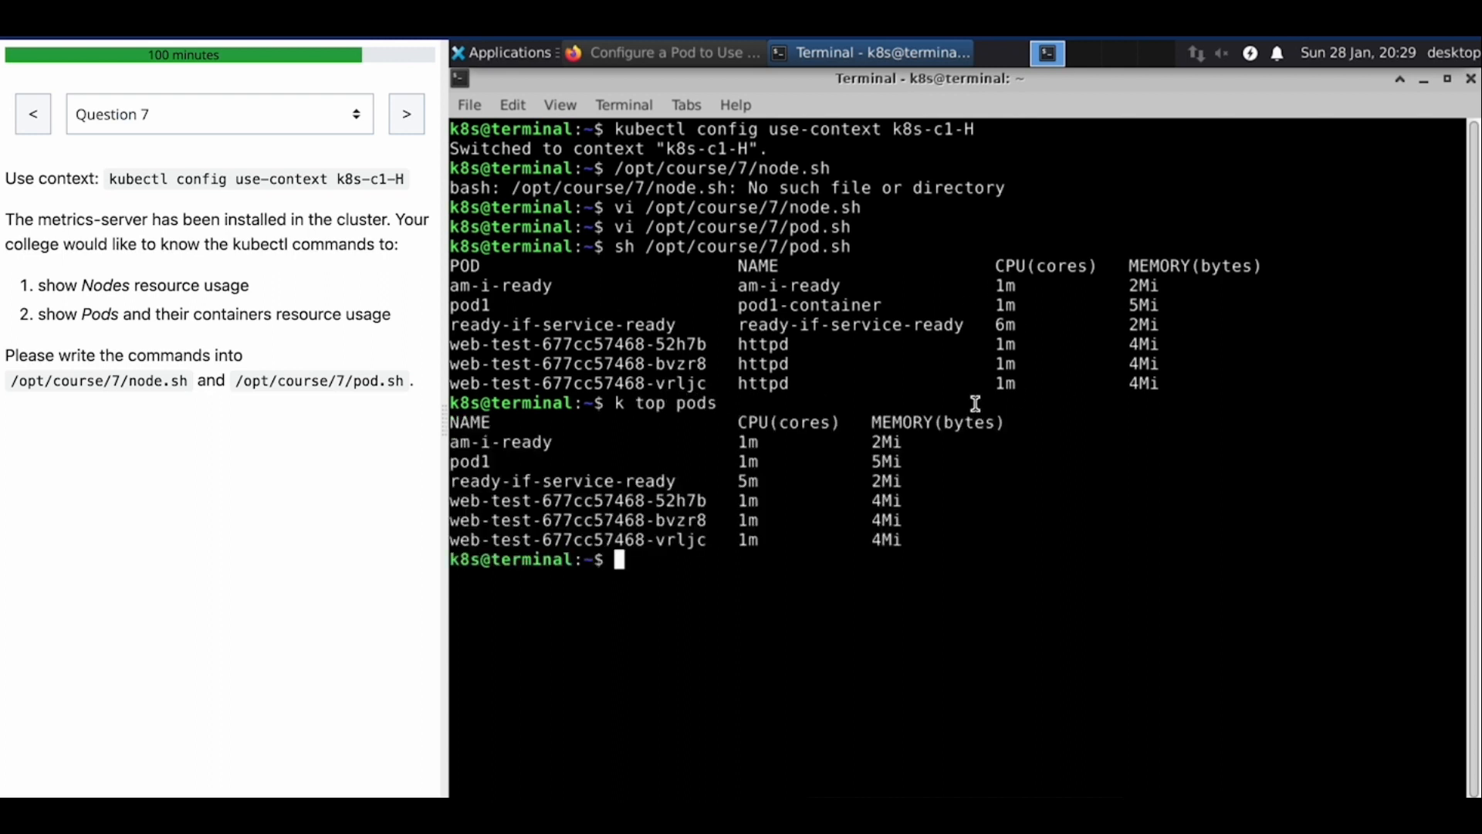
{"action": "mouse_move", "coordinate": [954, 561]}
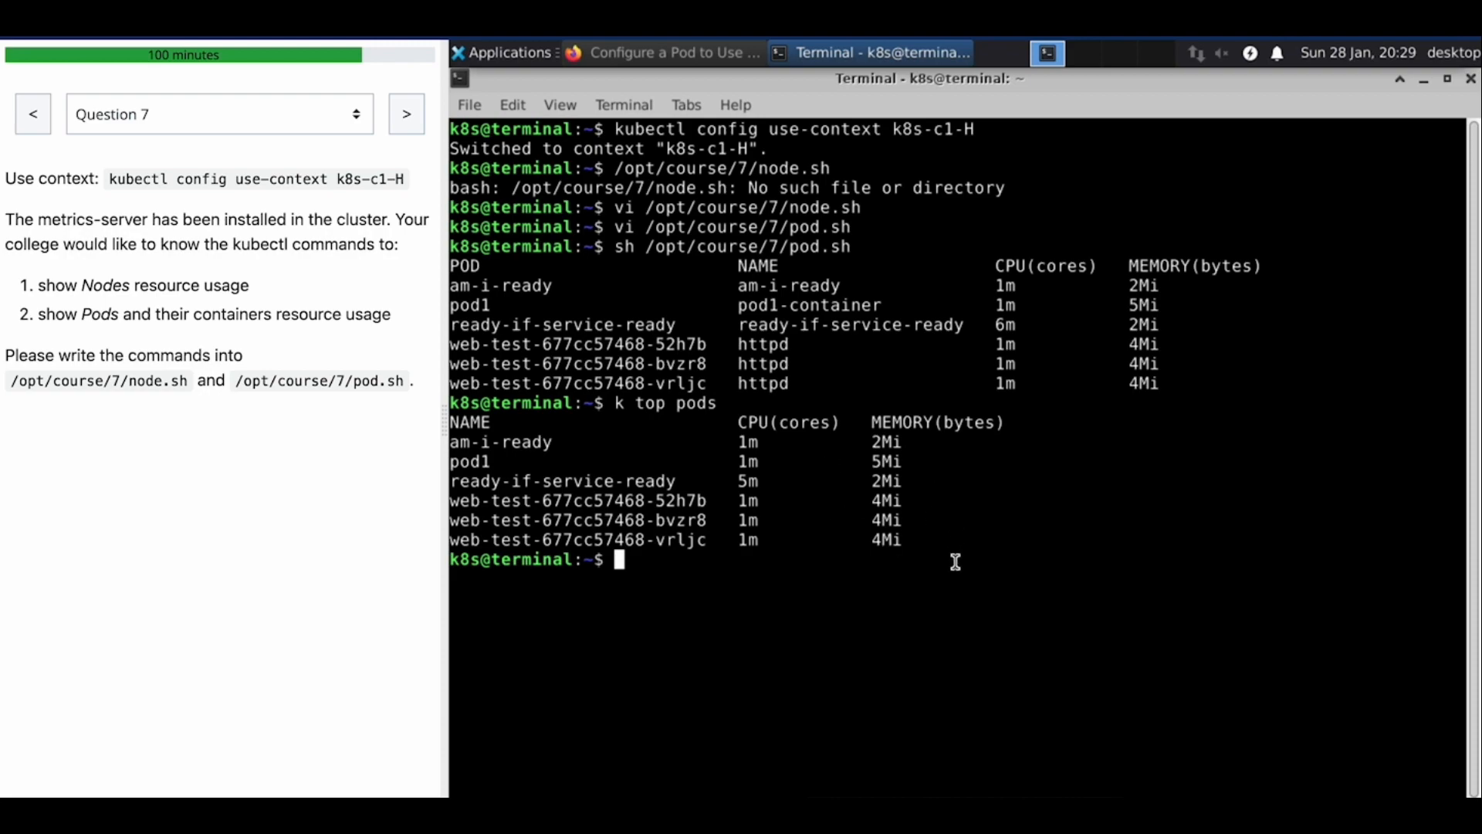